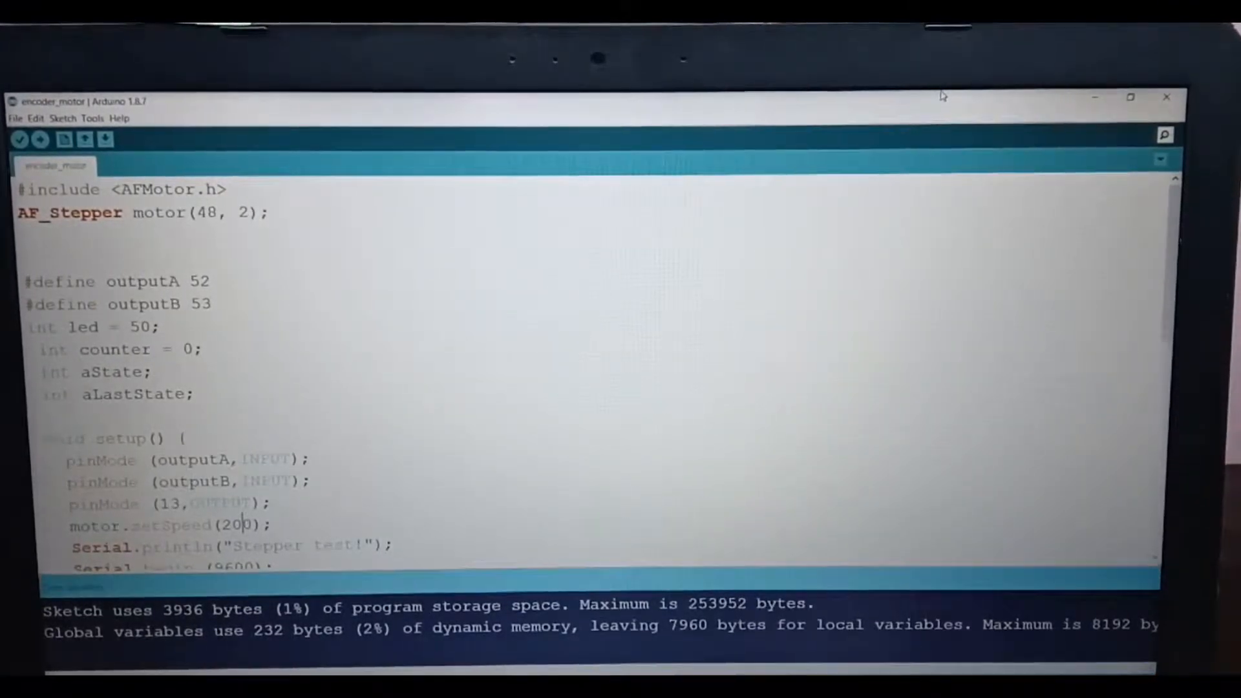
# Scroll through the encoder_motor code, then dismiss the stray blank sketch_jan16a window.
pyautogui.scroll(-3)
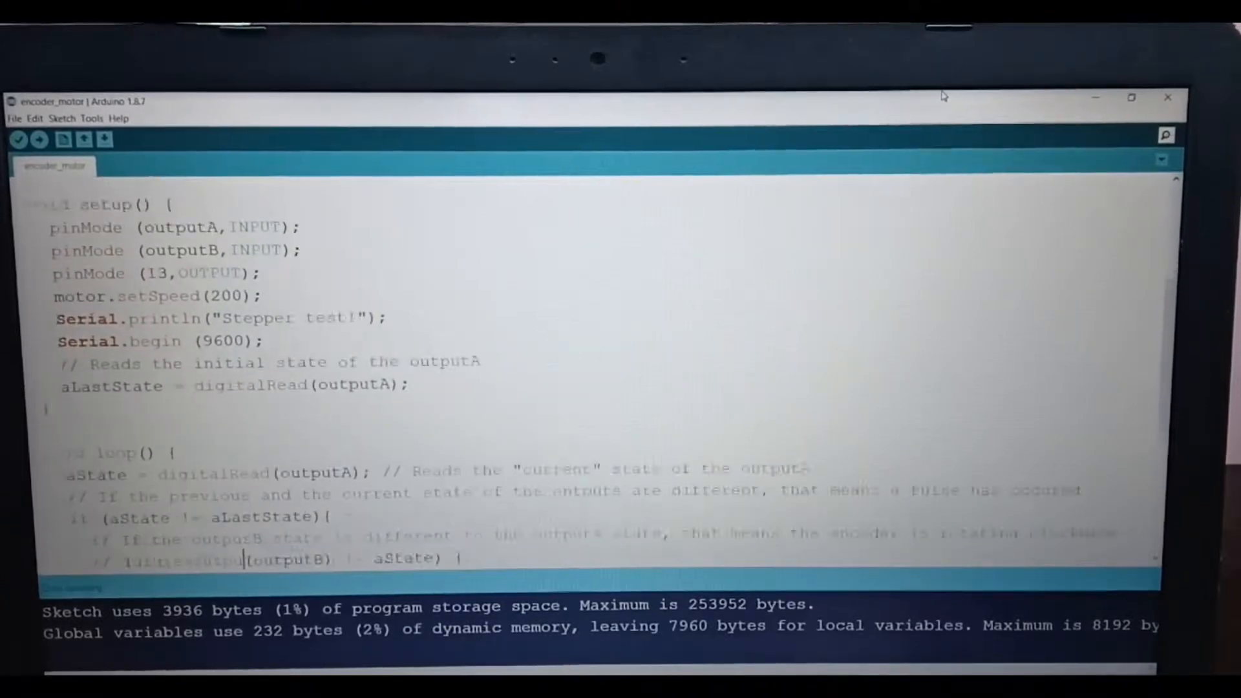
pyautogui.scroll(-3)
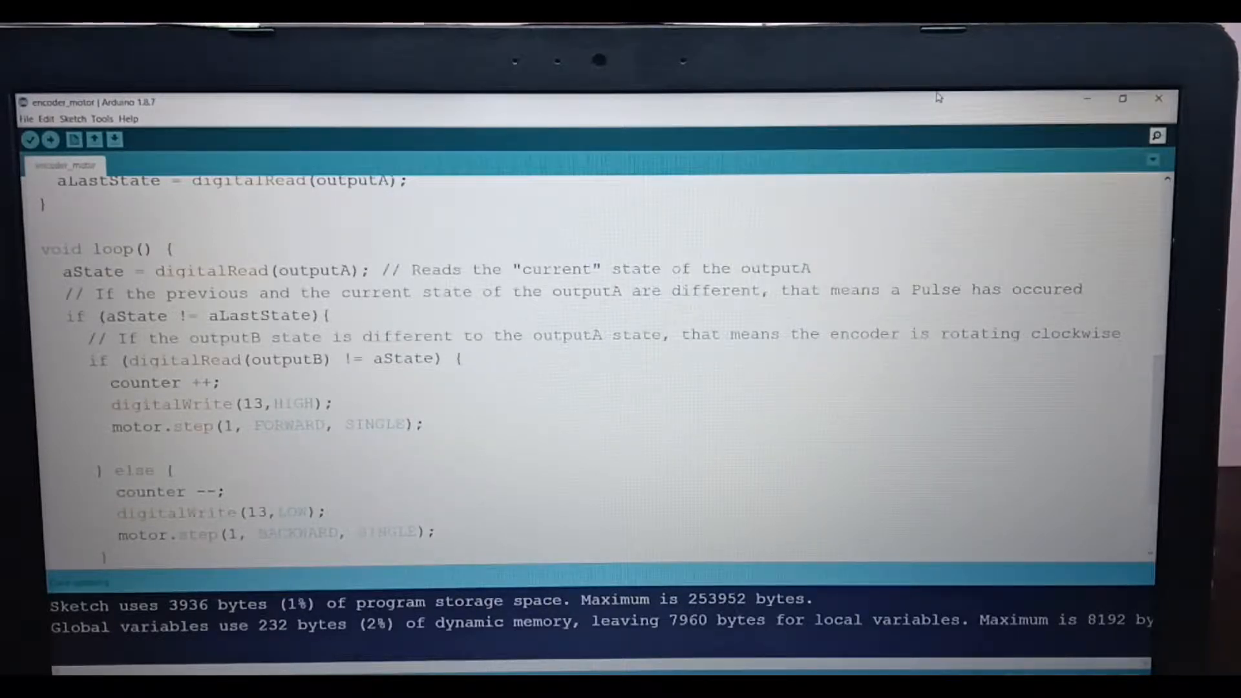
pyautogui.scroll(3)
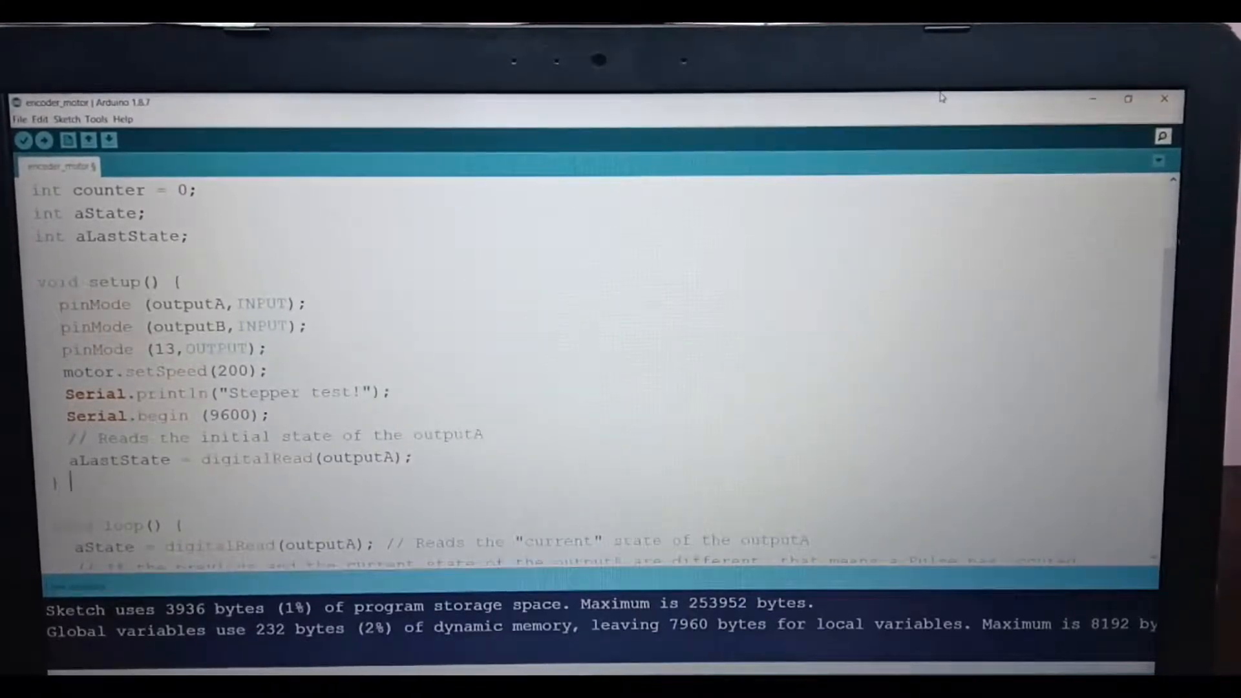
pyautogui.scroll(-3)
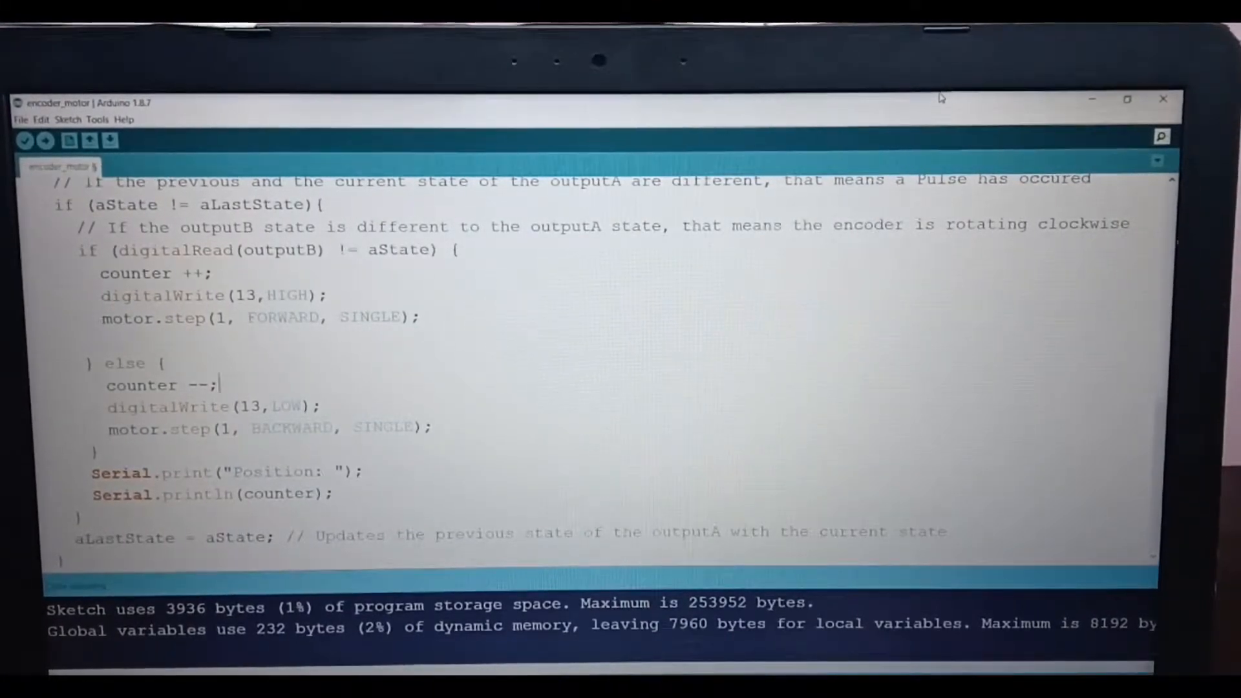
pyautogui.scroll(3)
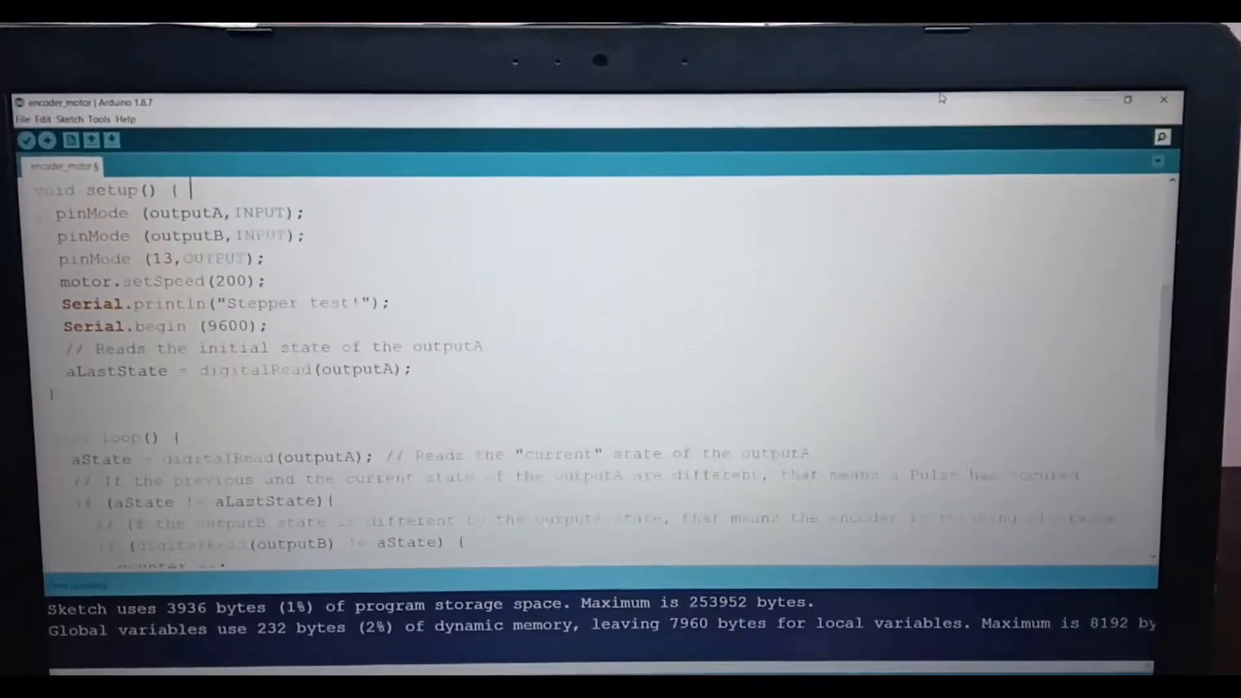
pyautogui.scroll(3)
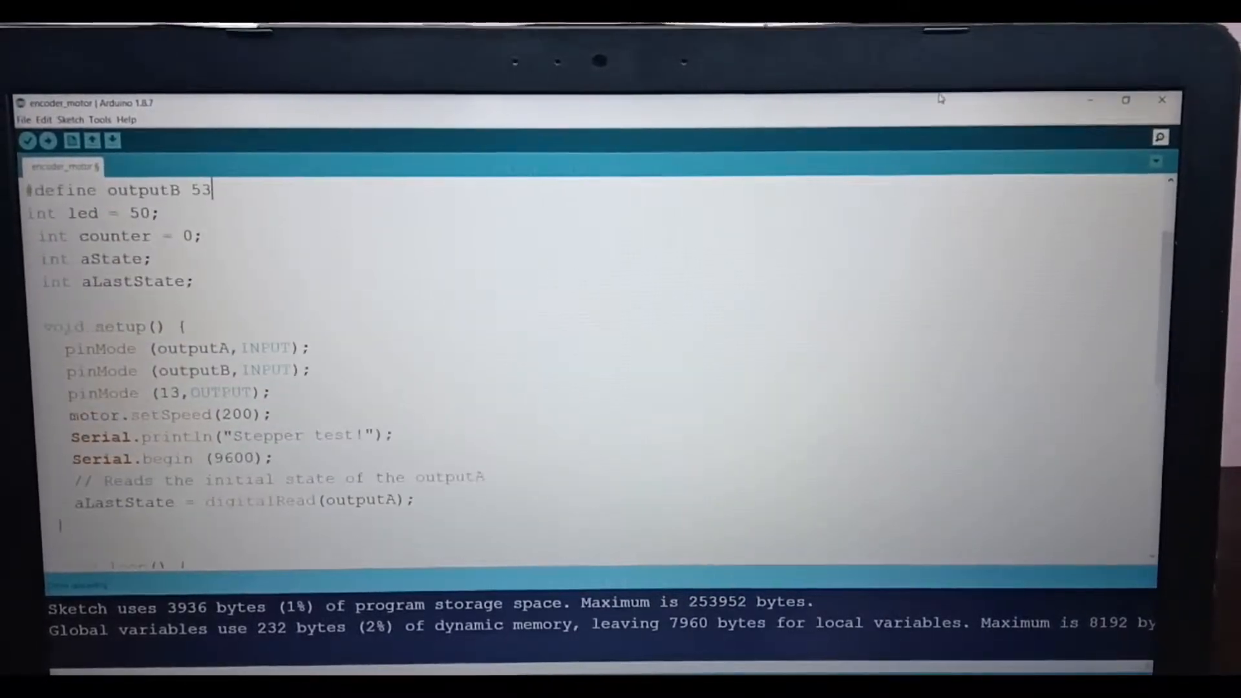
pyautogui.scroll(3)
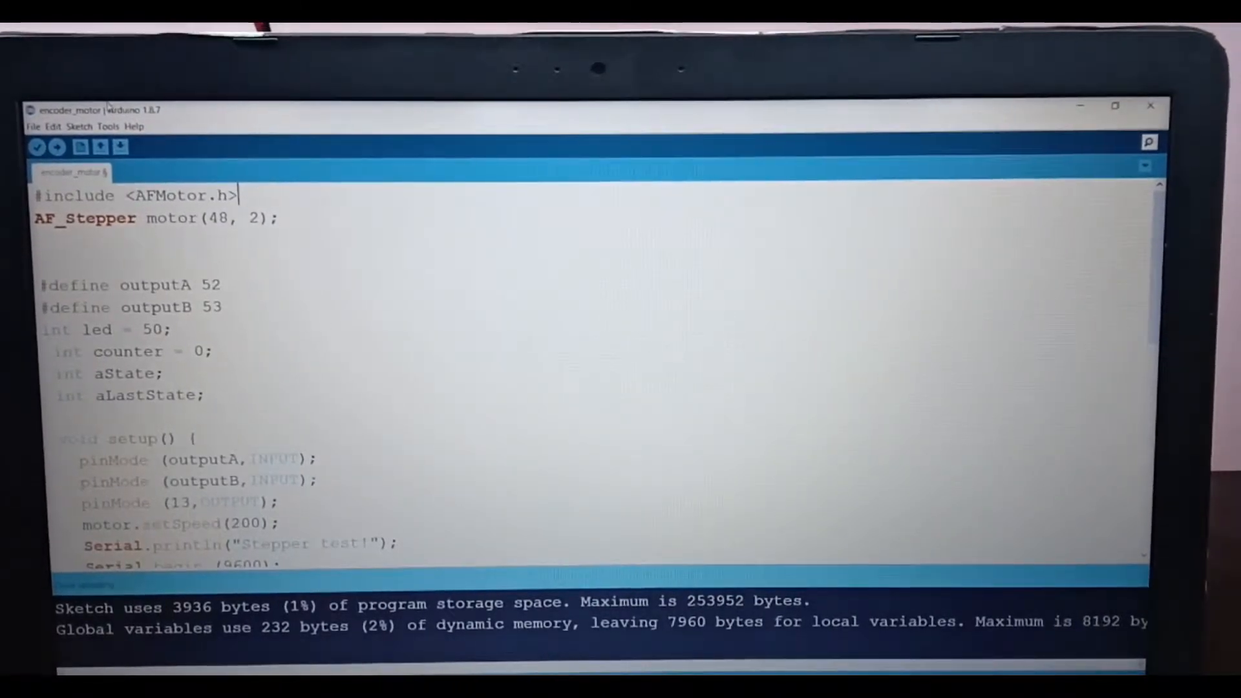
pyautogui.click(80, 148)
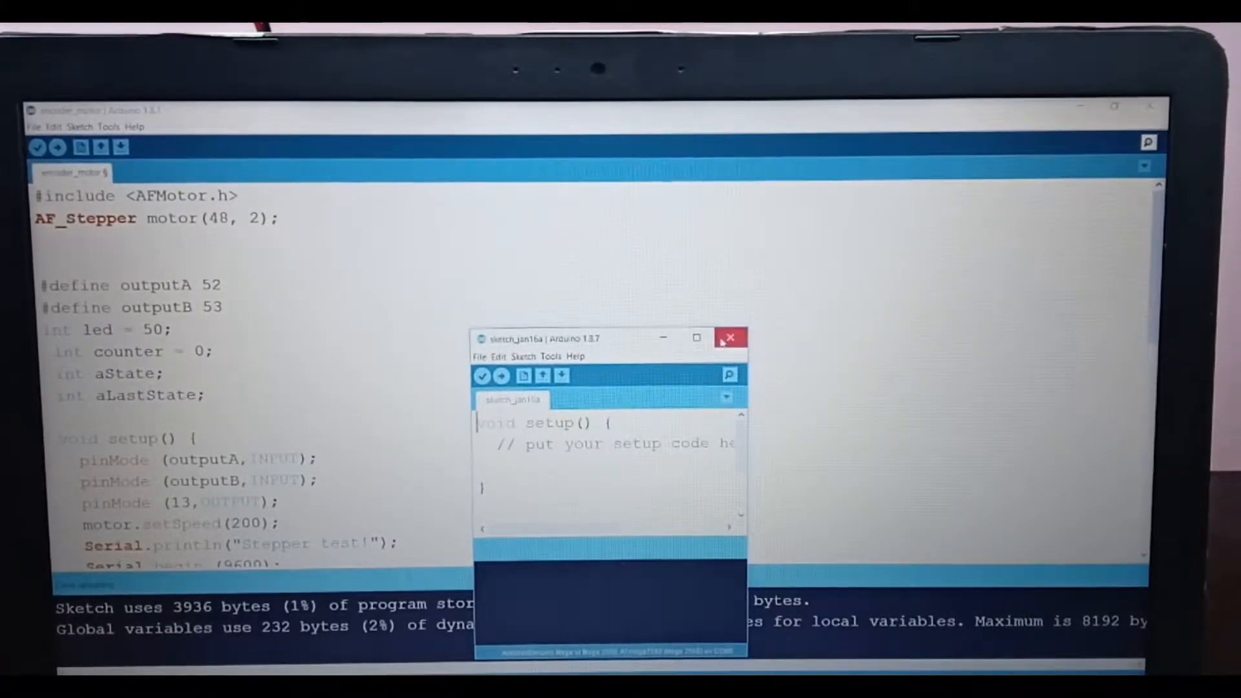
pyautogui.click(729, 337)
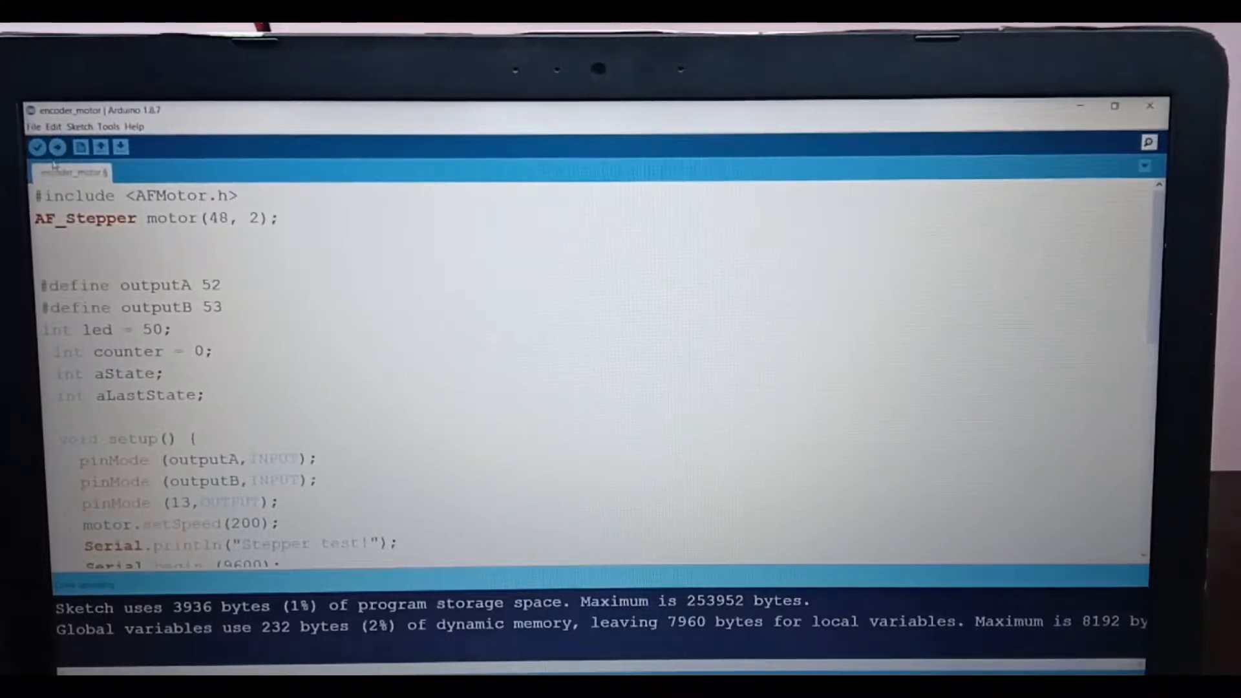
# Upload the encoder_motor sketch to the Arduino Mega board.
pyautogui.click(56, 148)
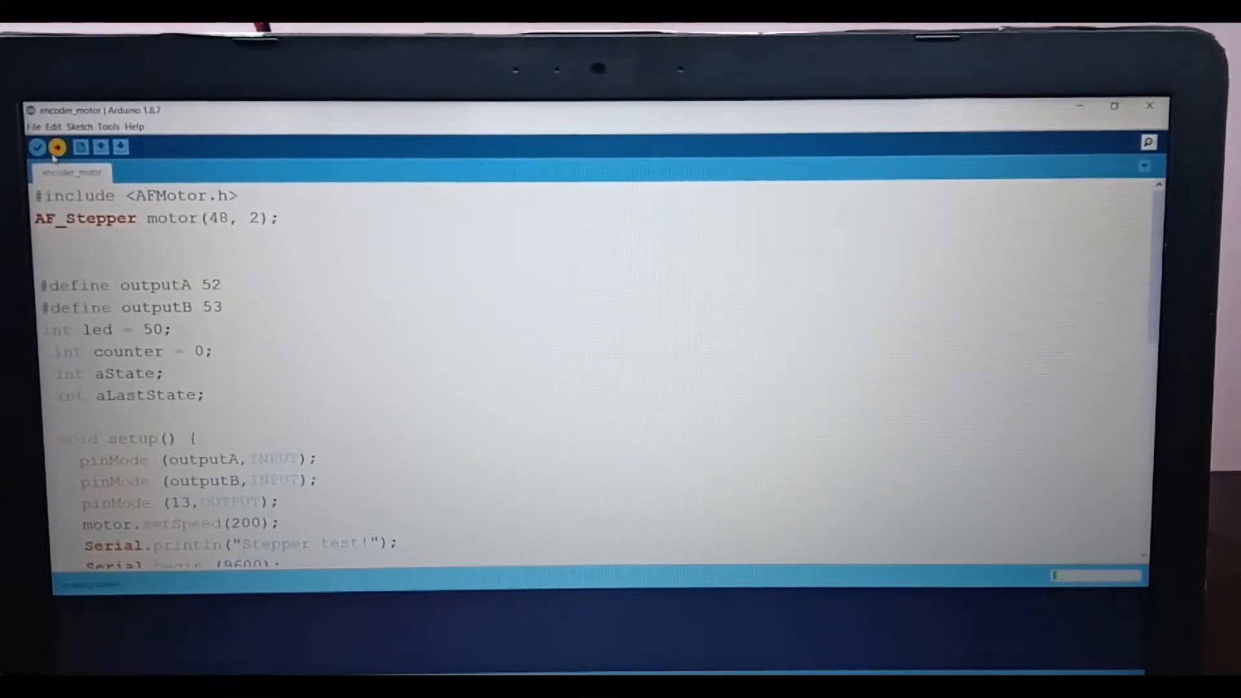
# Let the upload finish, confirming the 3936-byte program storage report.
pyautogui.click(37, 147)
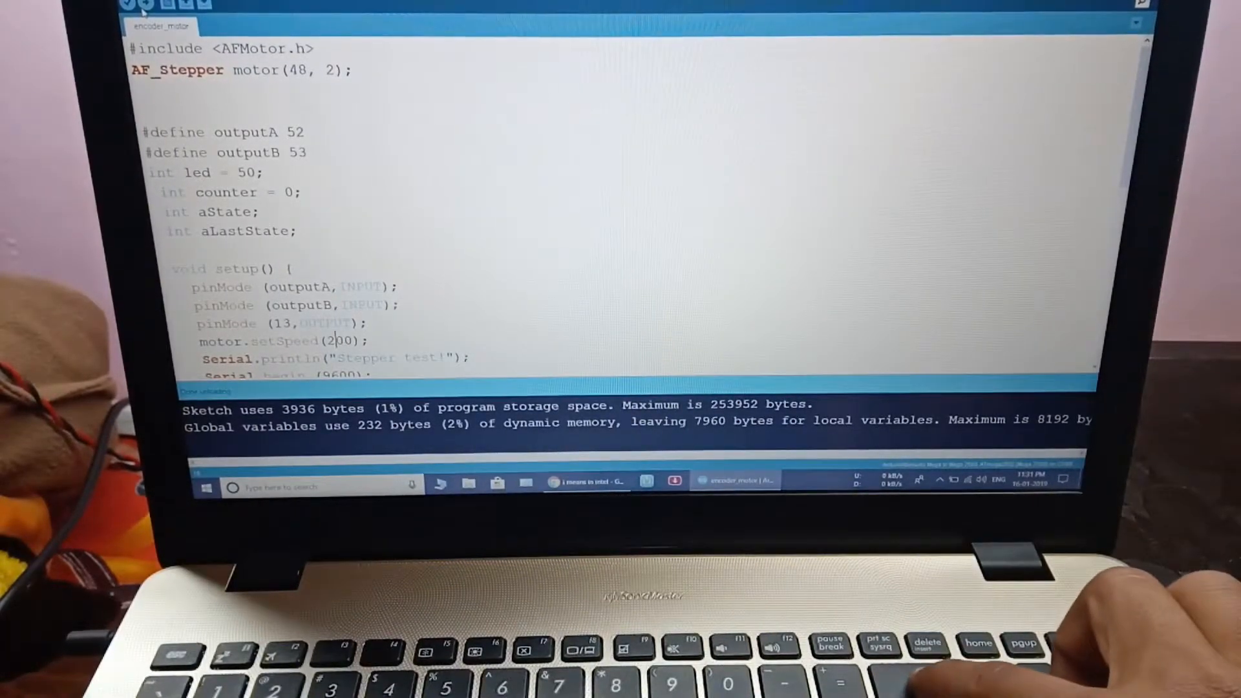
# Set motor.setSpeed() to 100 instead of 200 and upload the updated sketch.
pyautogui.write('100')
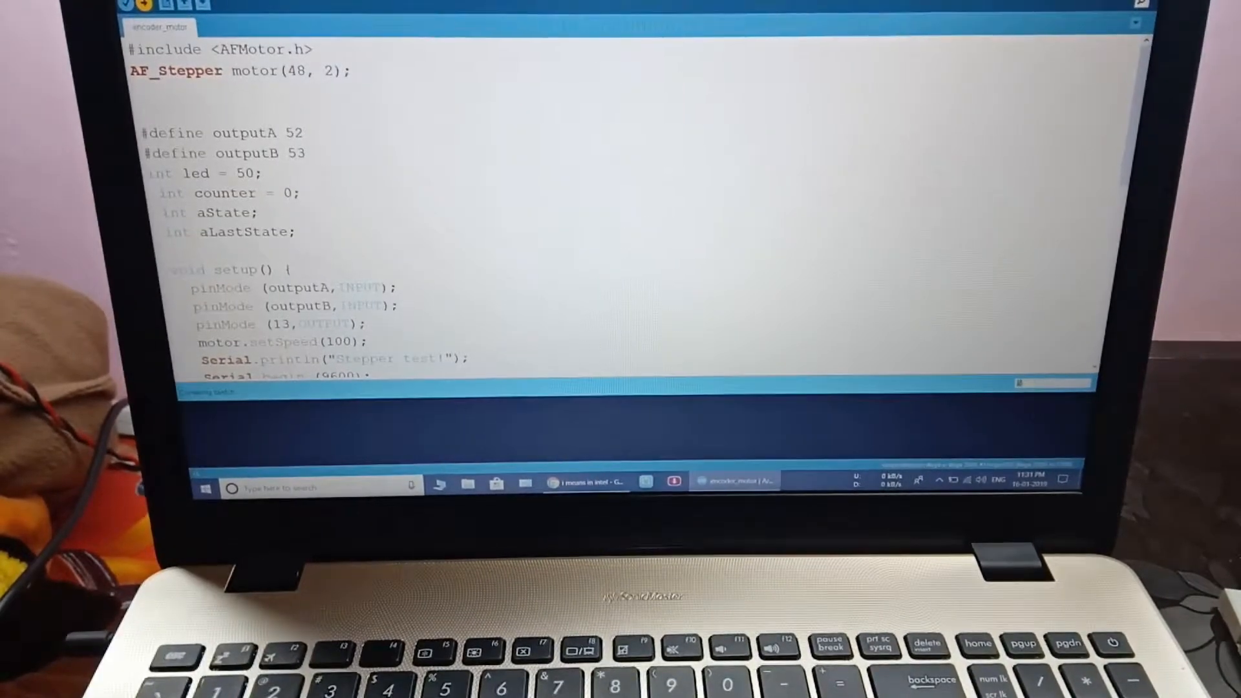
pyautogui.click(136, 5)
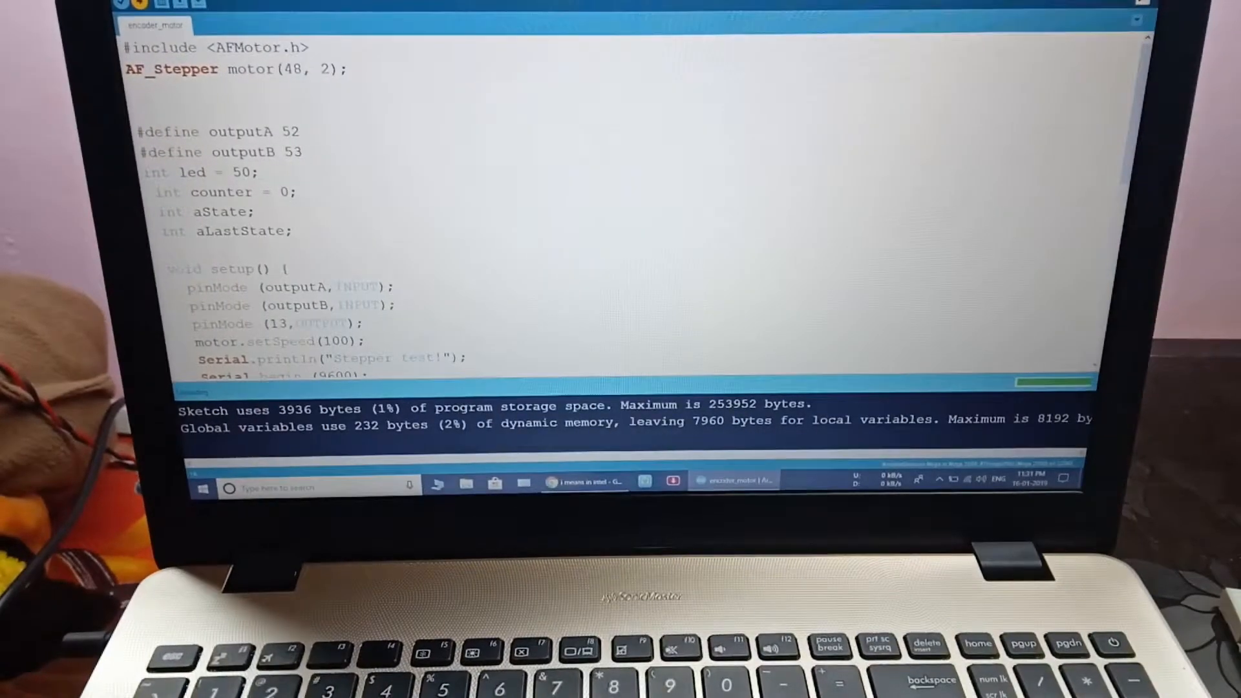